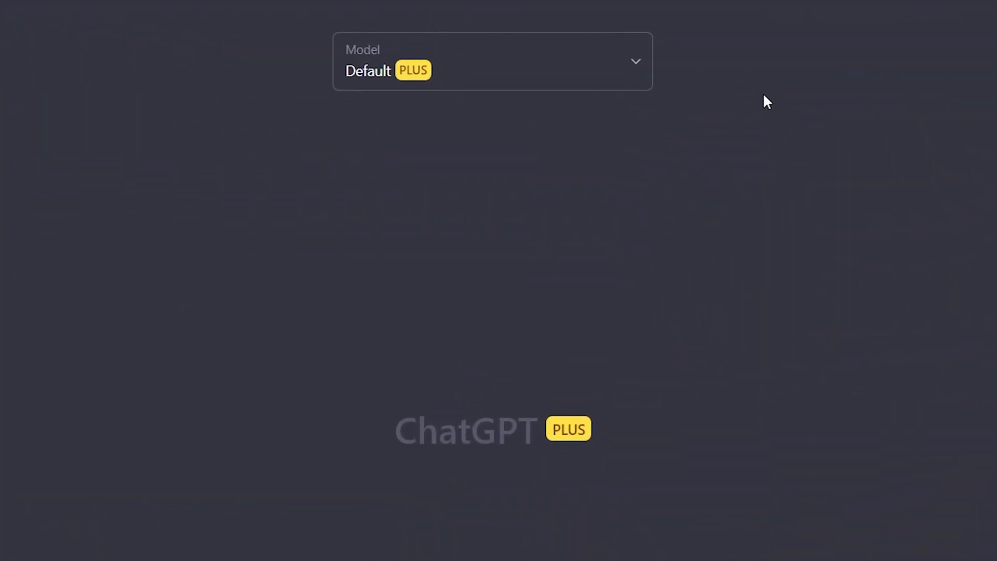
mouse_move(400, 168)
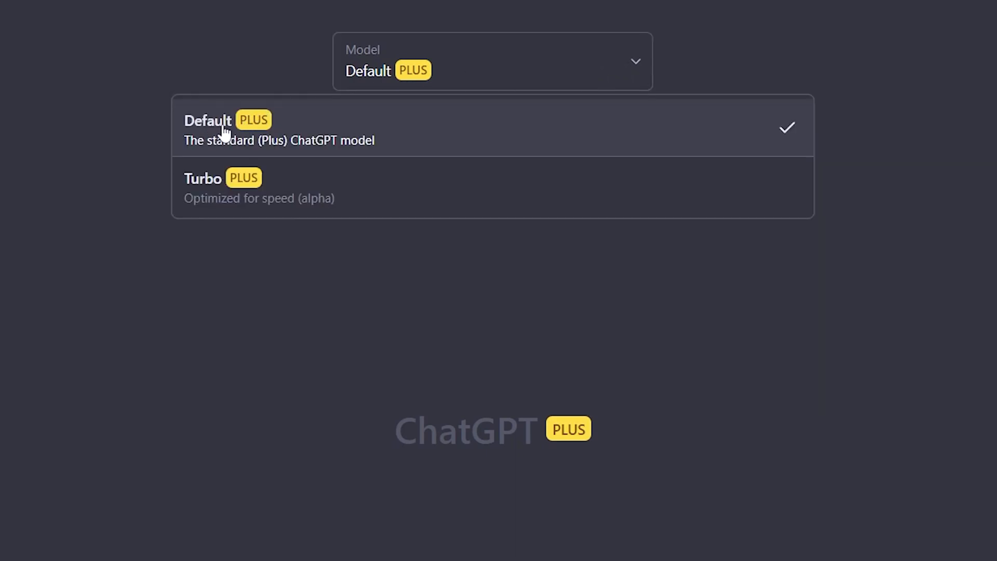
mouse_move(373, 216)
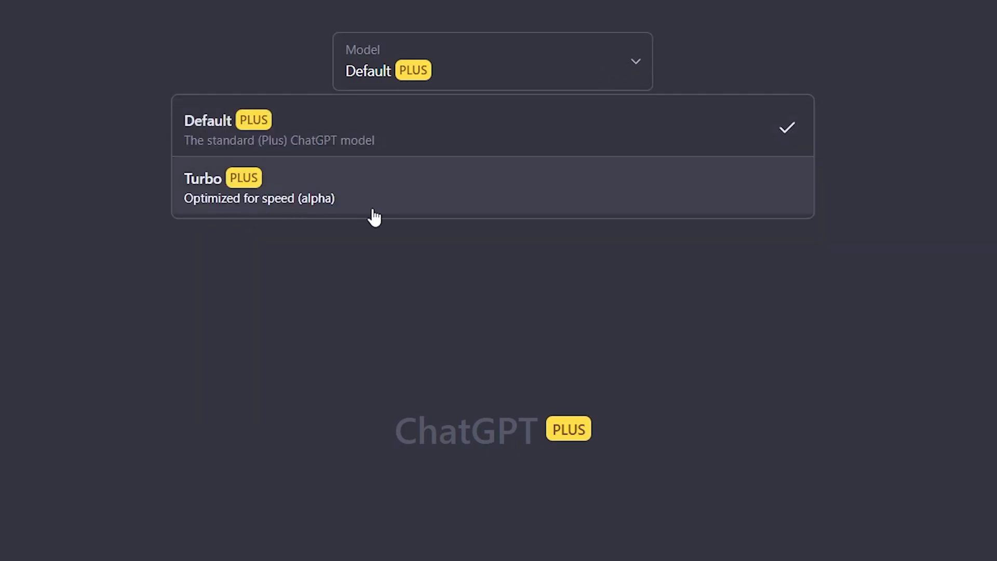
mouse_move(658, 293)
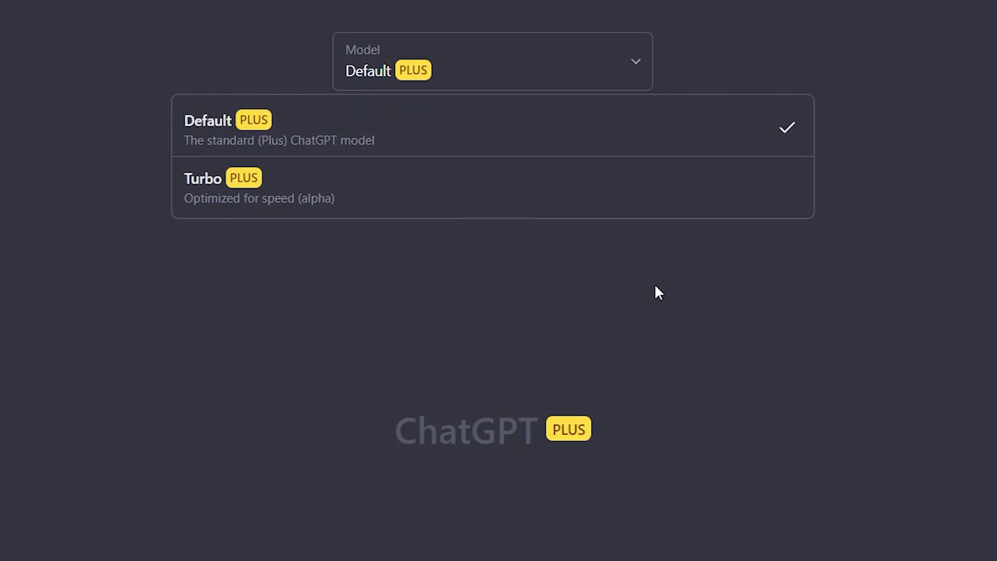
mouse_move(425, 147)
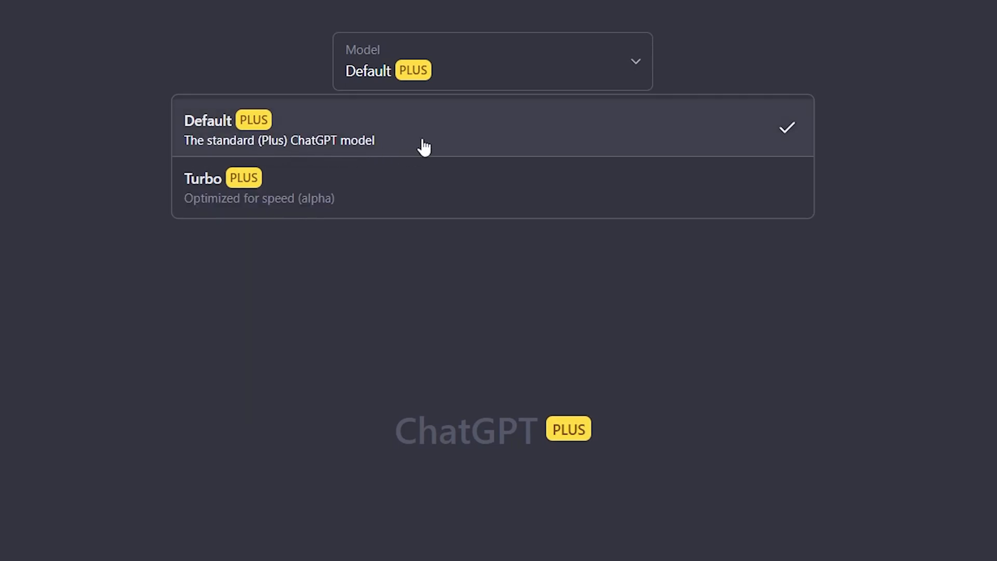
mouse_move(476, 130)
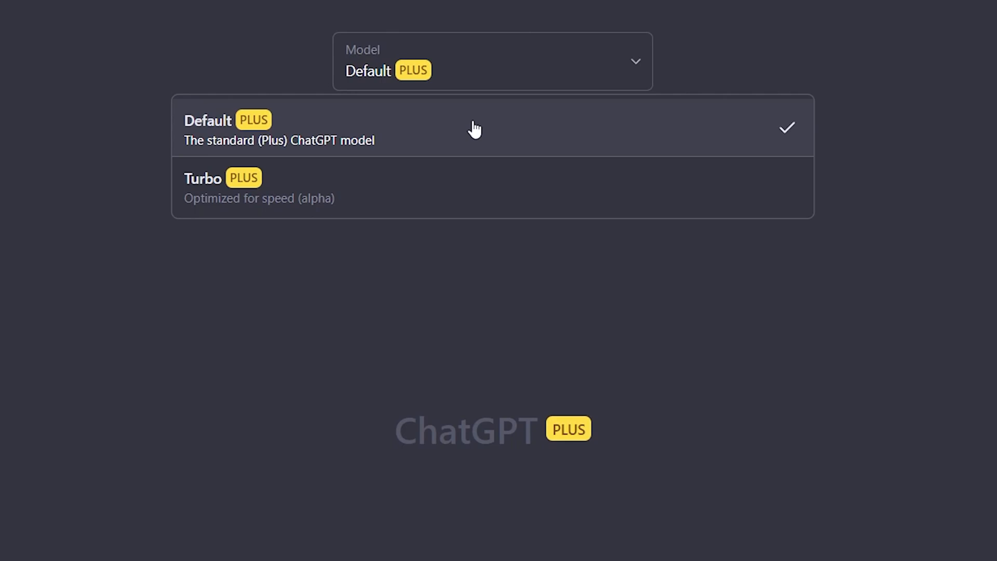
mouse_move(378, 190)
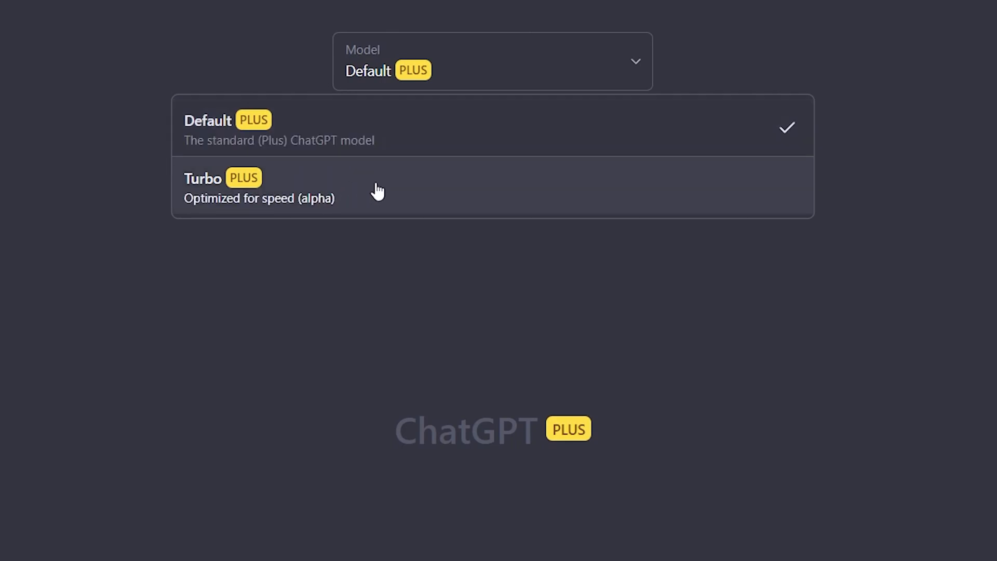
mouse_move(377, 207)
type("Does Google care how long your articles are? Explain this reasoning in detail.")
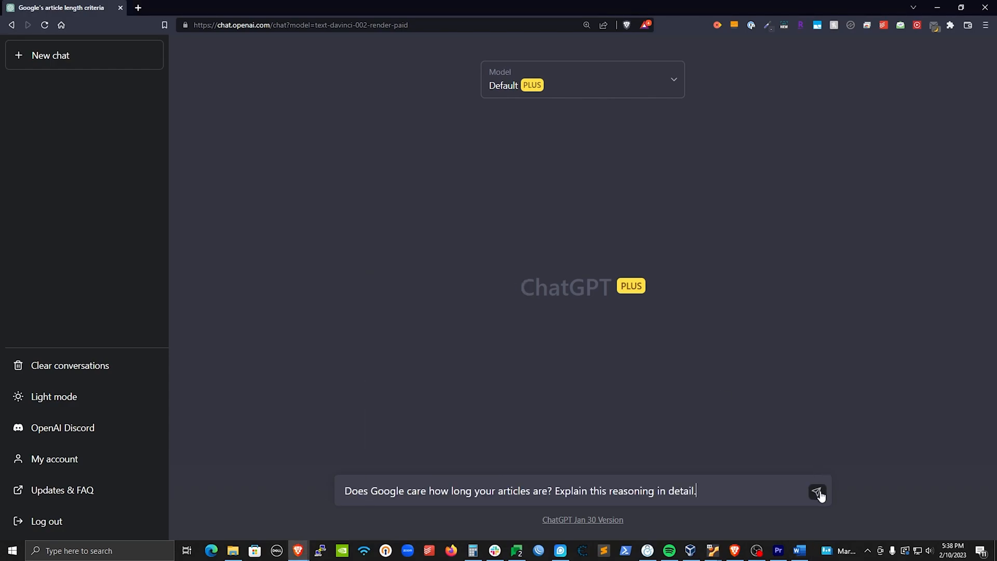
- Note the taskbar clock time, then send the article-length question to the Default model
left_click(946, 550)
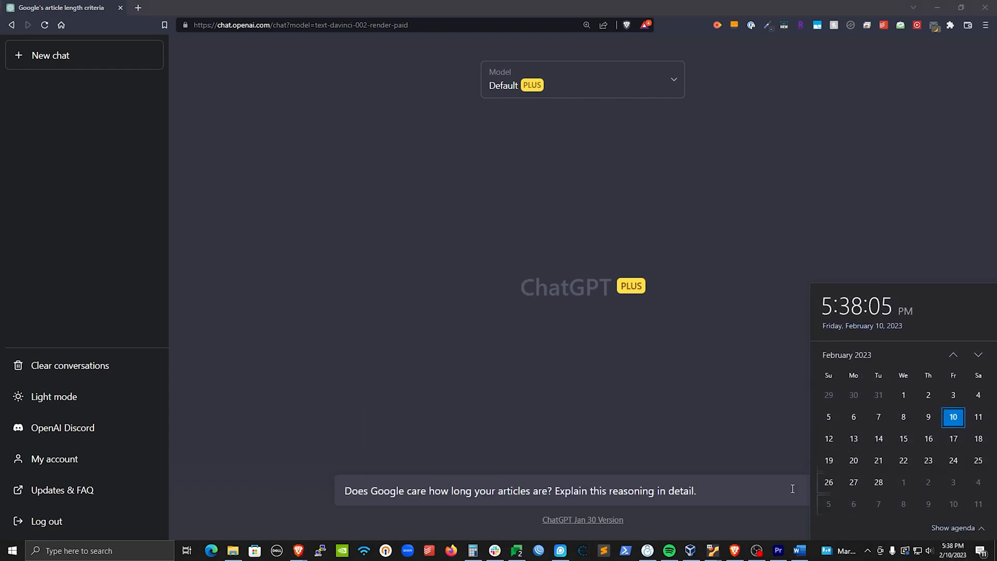
left_click(792, 490)
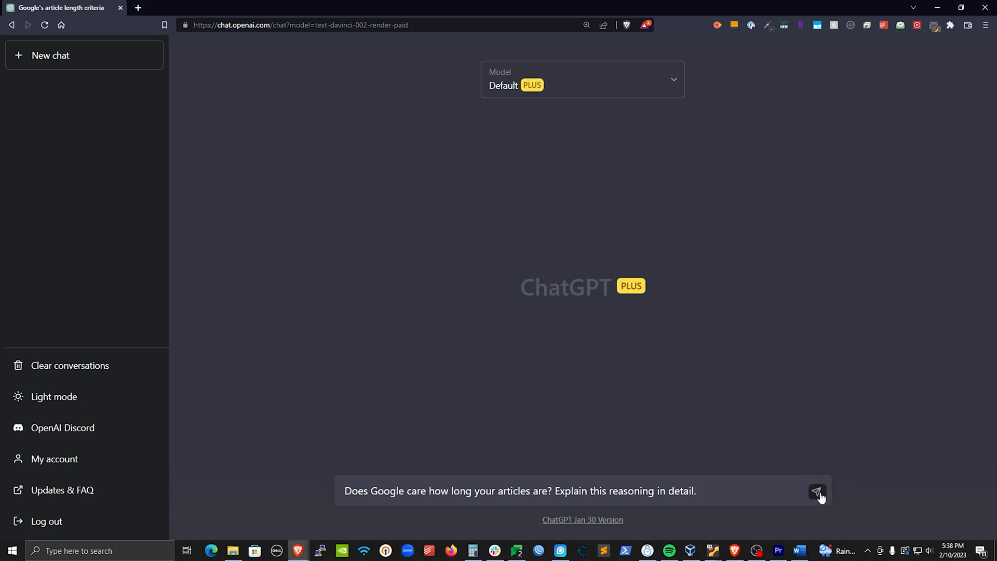
left_click(816, 491)
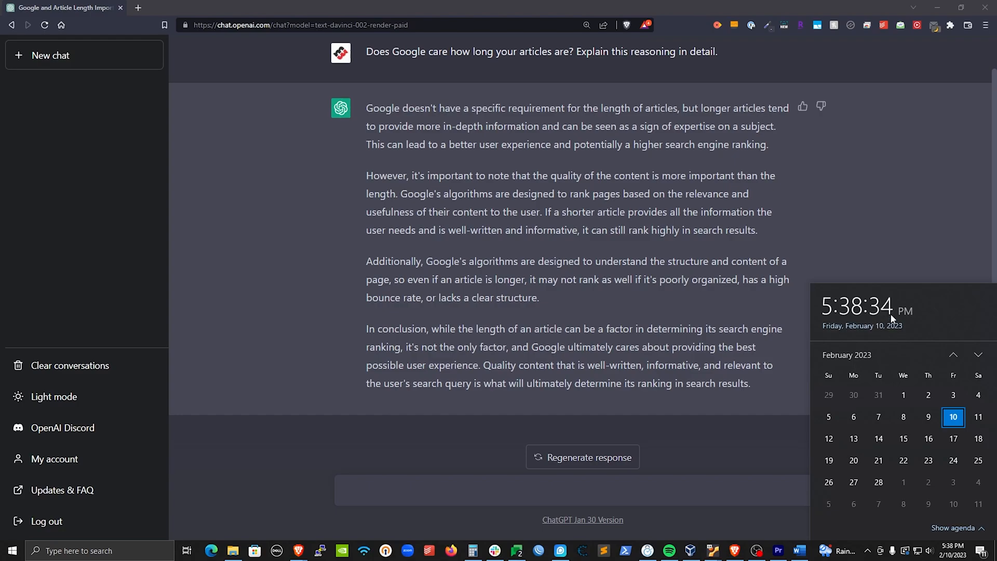
mouse_move(713, 395)
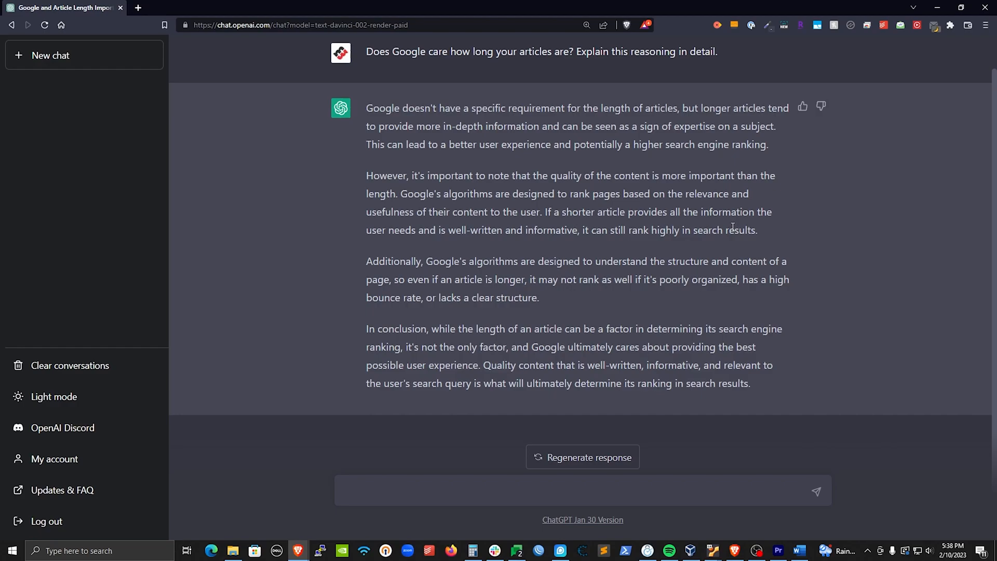
- Scroll up to confirm the Model: Default header above the finished answer
scroll("up", 3)
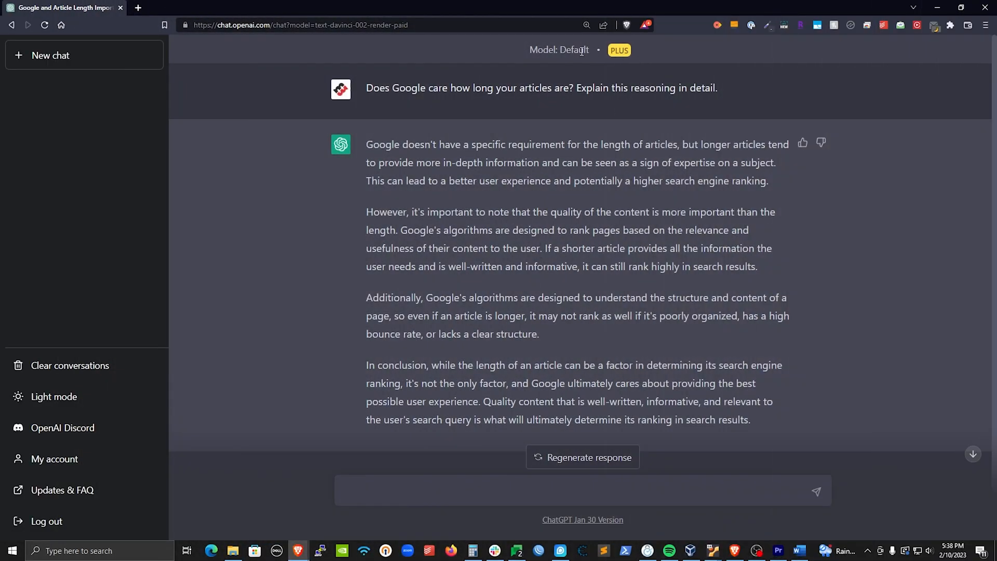
mouse_move(530, 47)
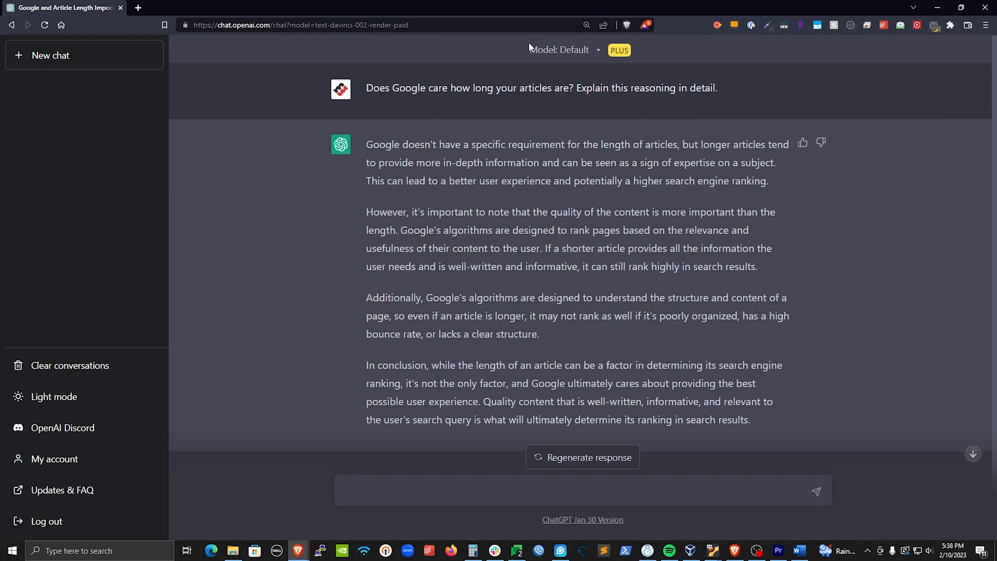
mouse_move(504, 80)
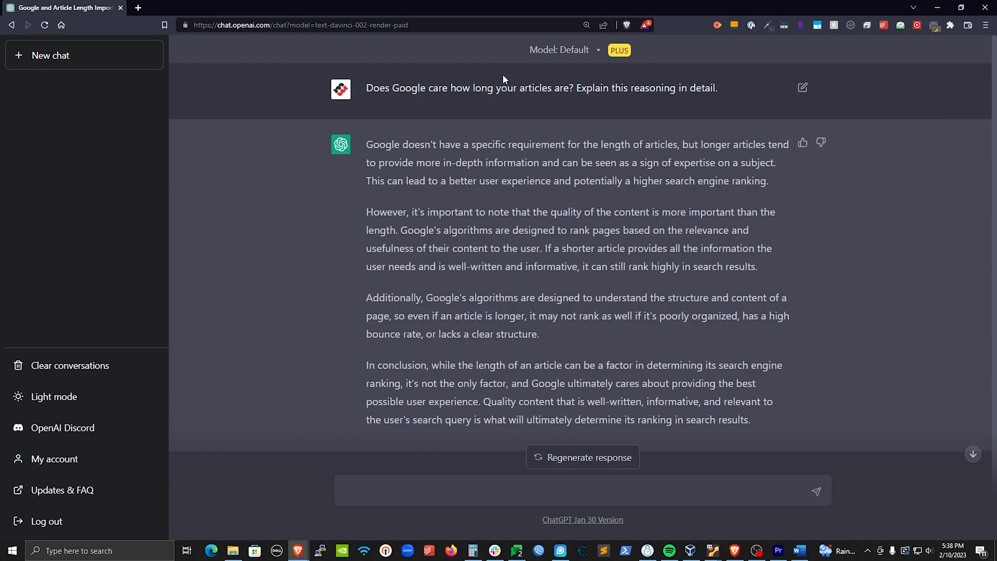
mouse_move(213, 82)
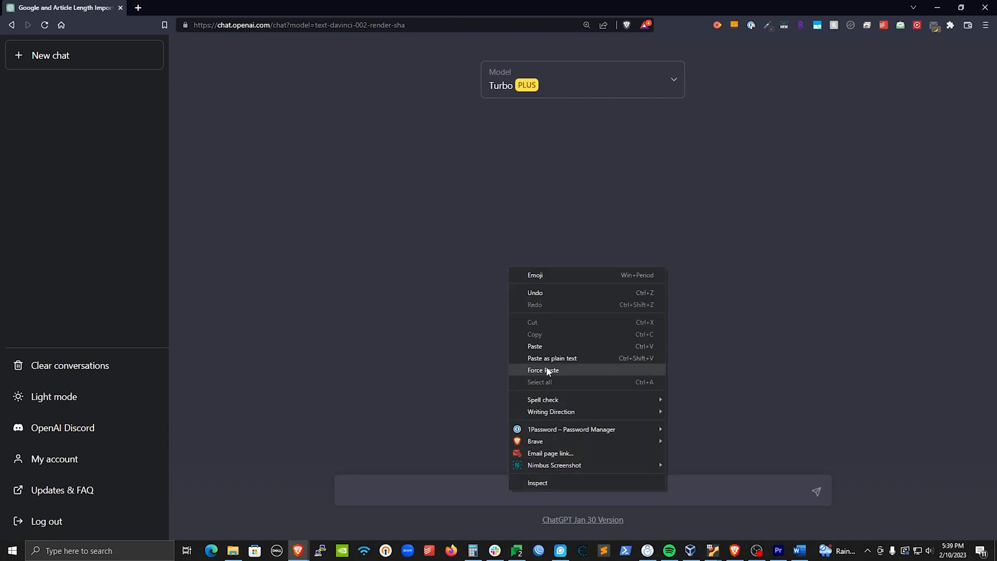
- Paste the same article-length question into the Turbo chat and send it
left_click(542, 370)
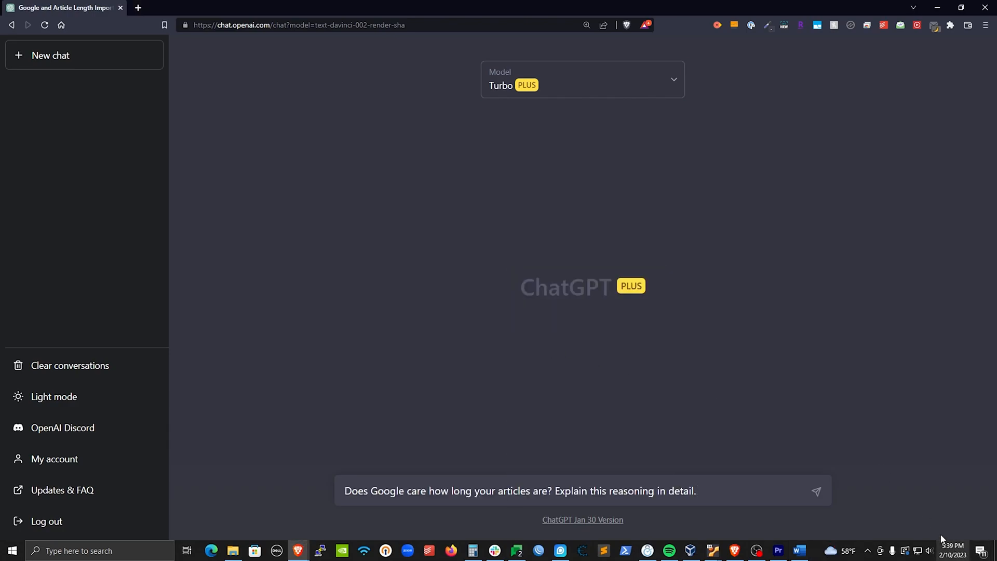
left_click(816, 490)
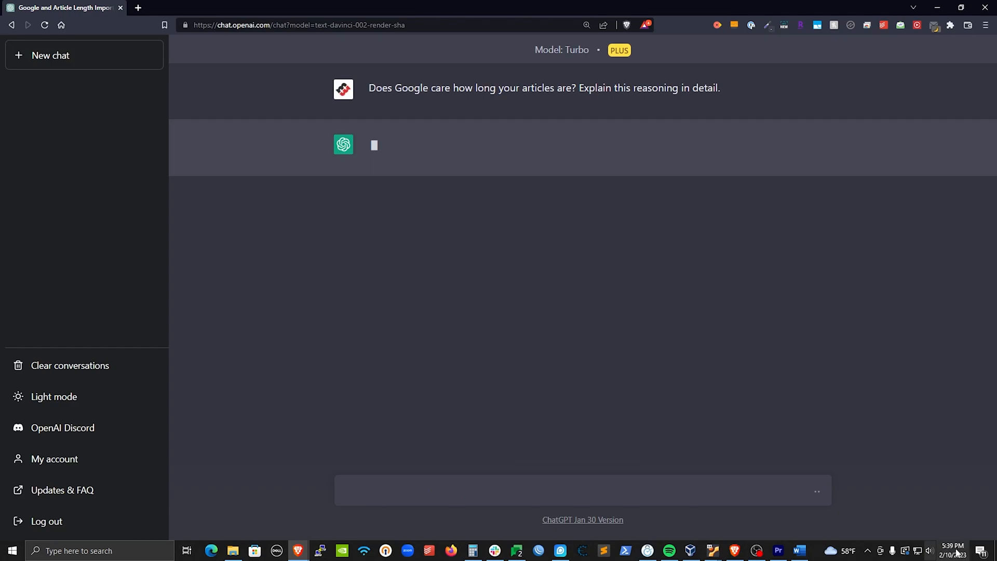
left_click(951, 550)
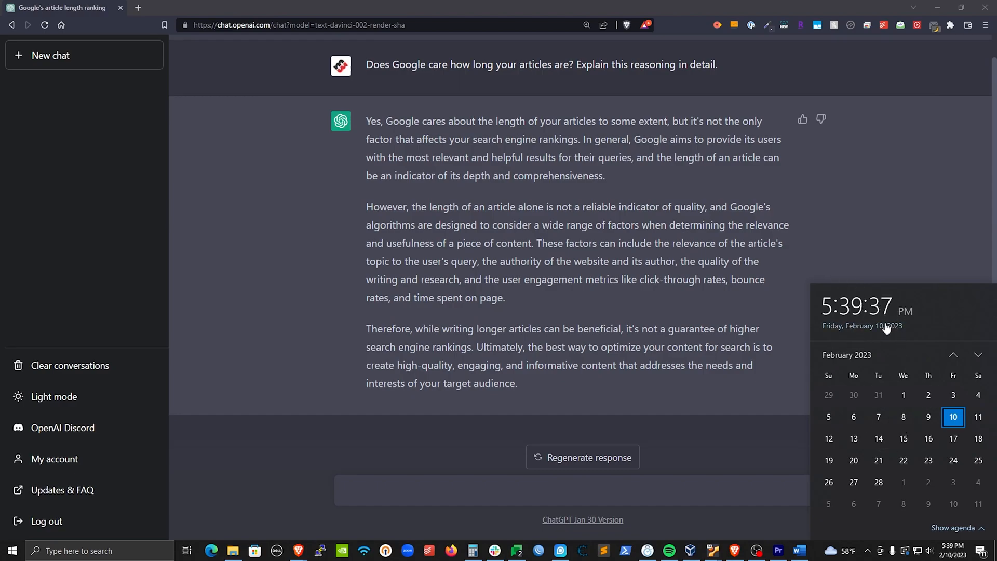
mouse_move(870, 342)
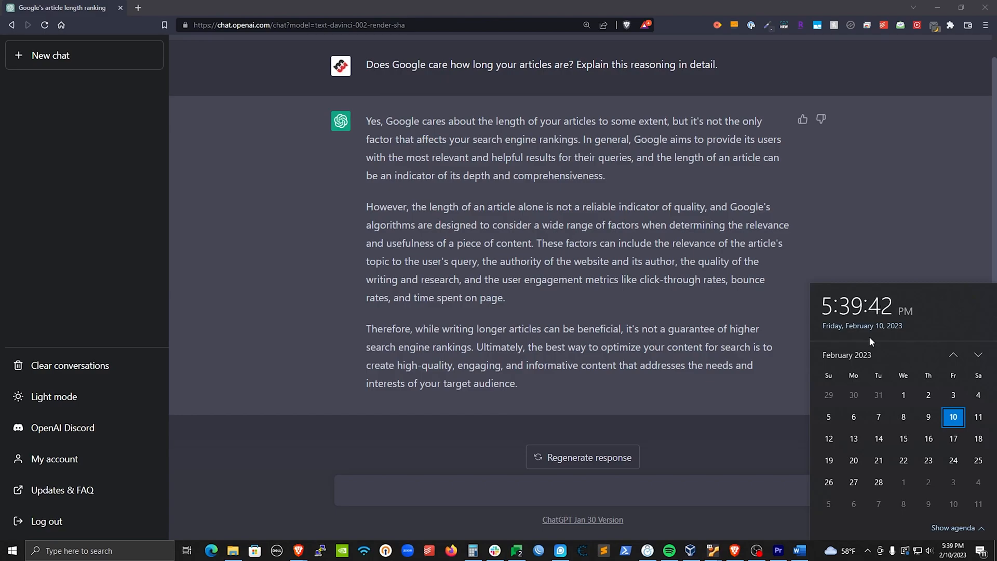
mouse_move(620, 280)
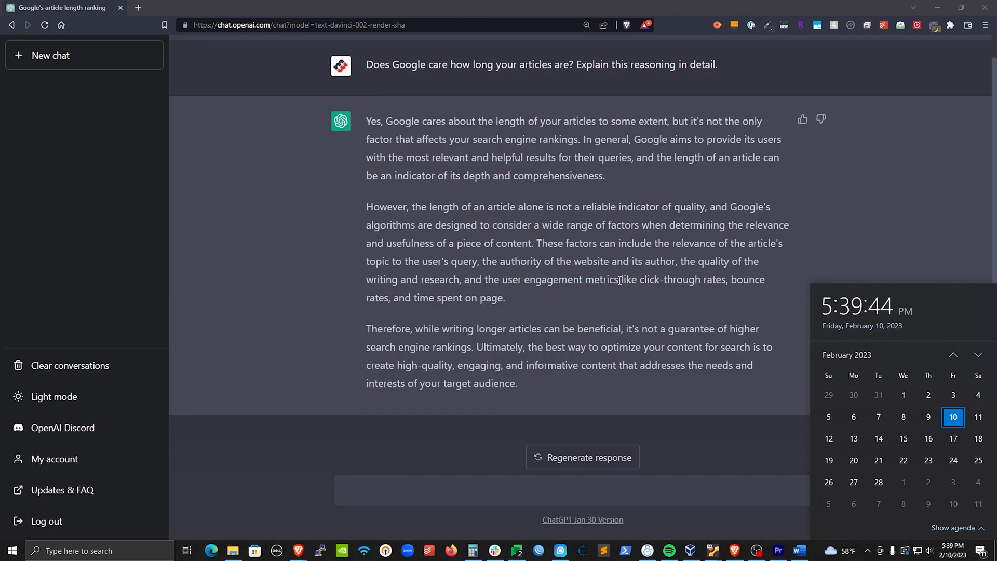
mouse_move(540, 342)
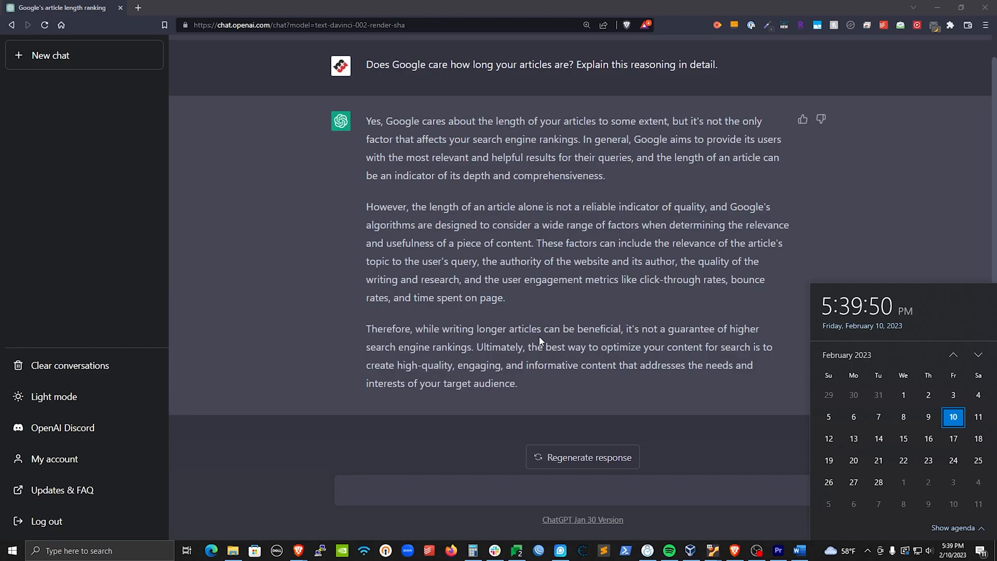
mouse_move(626, 304)
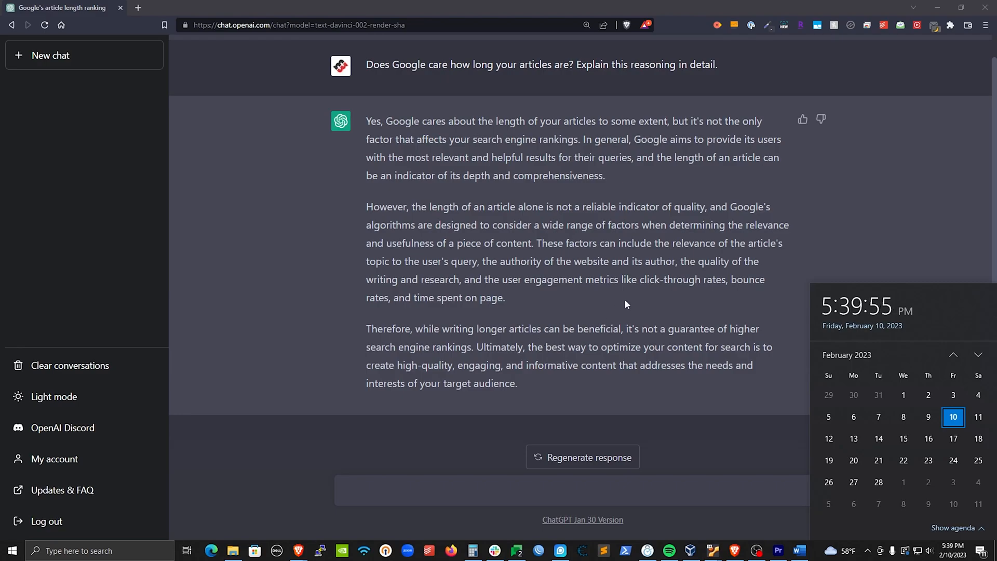
mouse_move(596, 390)
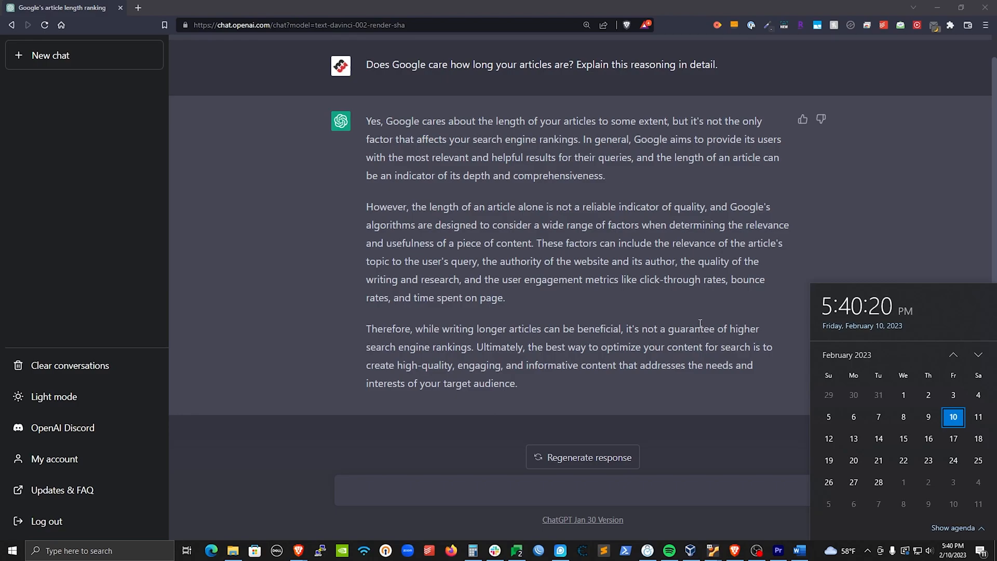
mouse_move(779, 219)
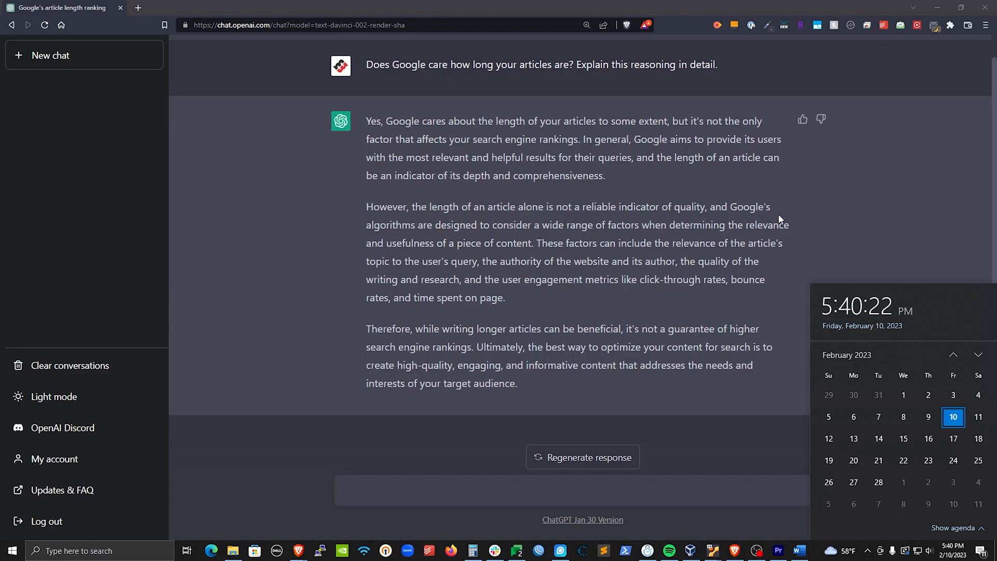